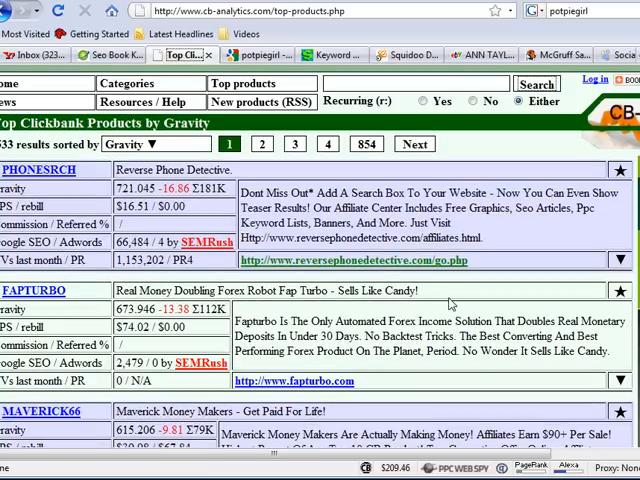
scroll(down, 3)
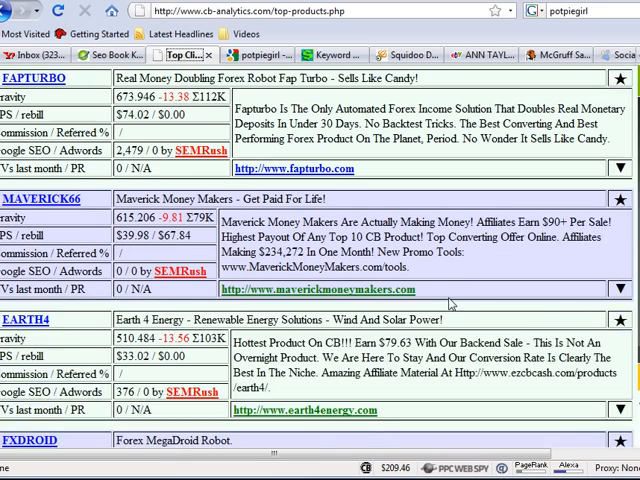
scroll(down, 3)
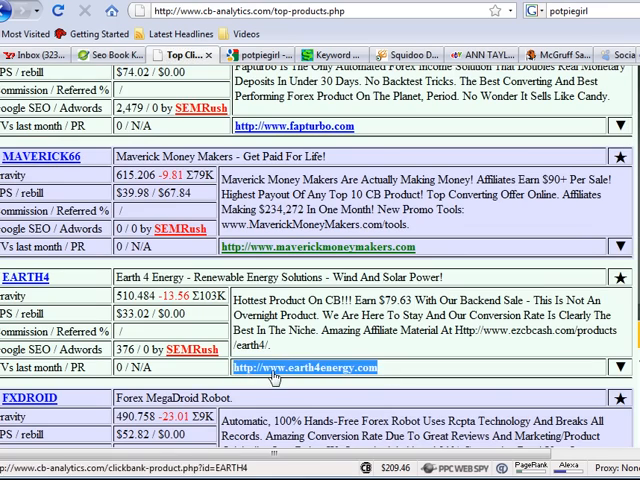
right_click(300, 368)
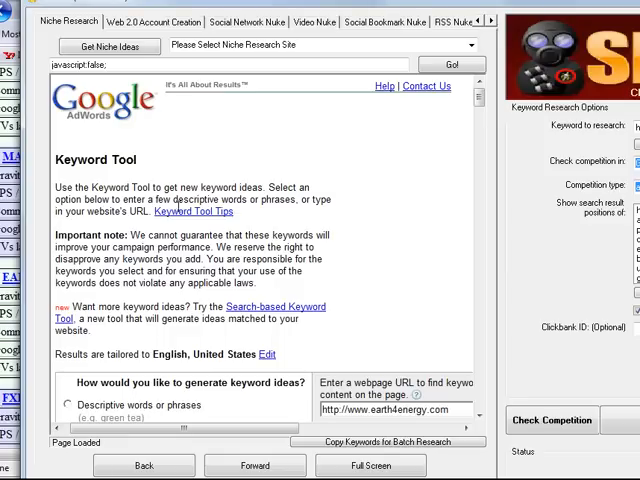
mouse_move(172, 220)
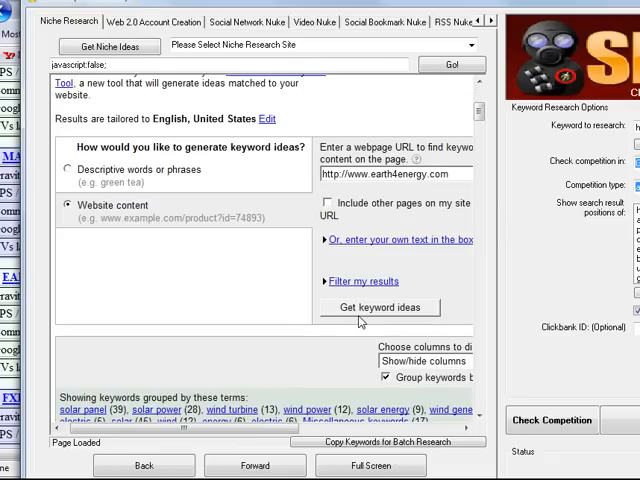
click(380, 308)
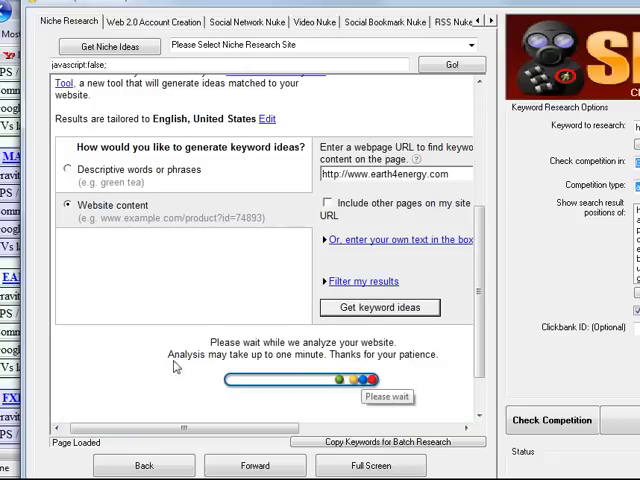
mouse_move(220, 292)
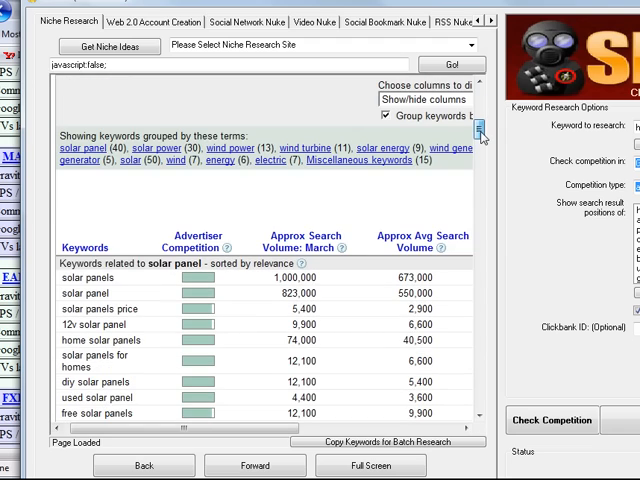
scroll(down, 3)
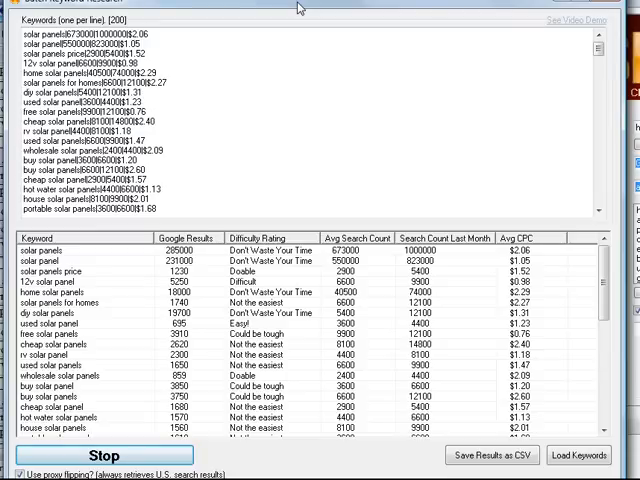
mouse_move(328, 166)
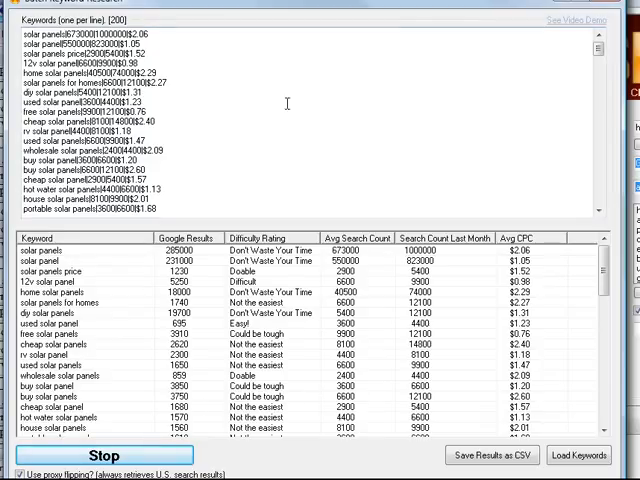
mouse_move(304, 328)
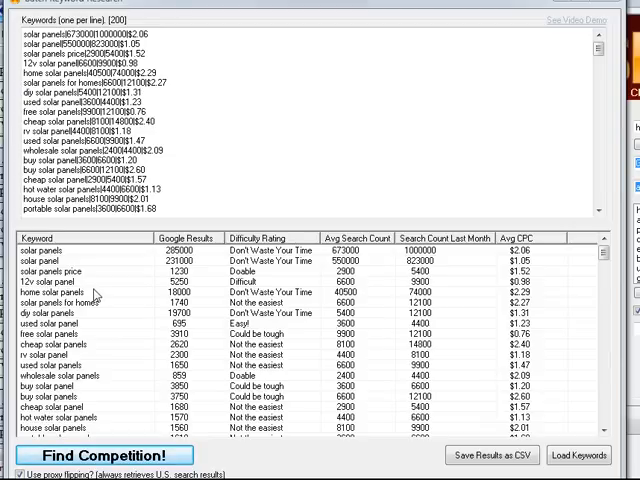
mouse_move(260, 256)
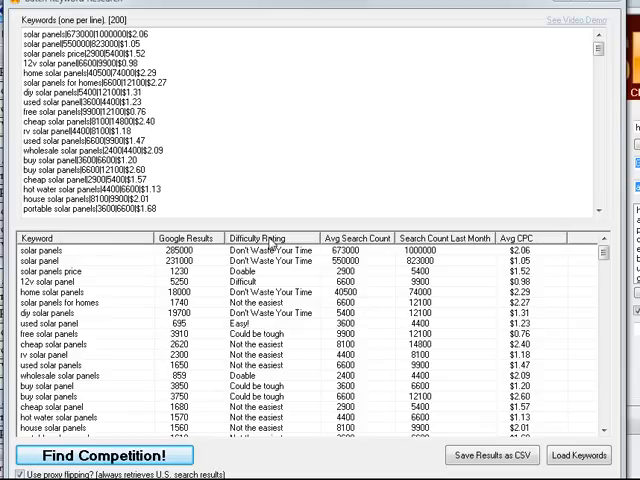
- Review the Difficulty Rating results for the solar keywords
scroll(down, 3)
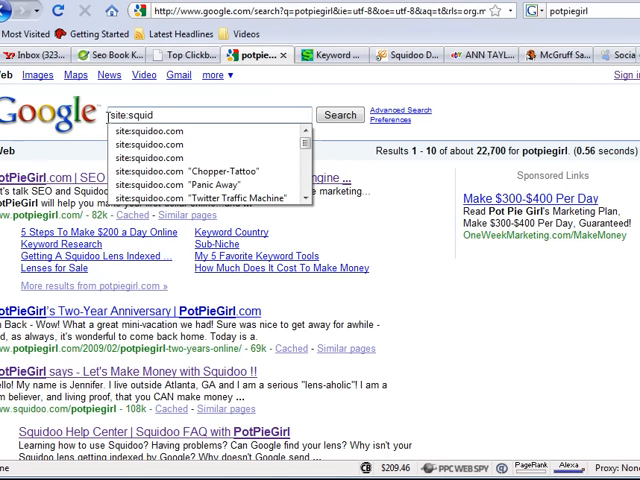
- Search Google for site:squidoo.com "solar paneling"
click(164, 132)
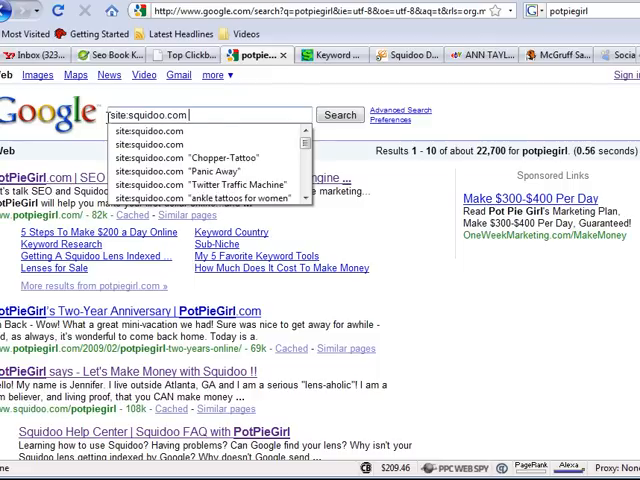
text(solar)
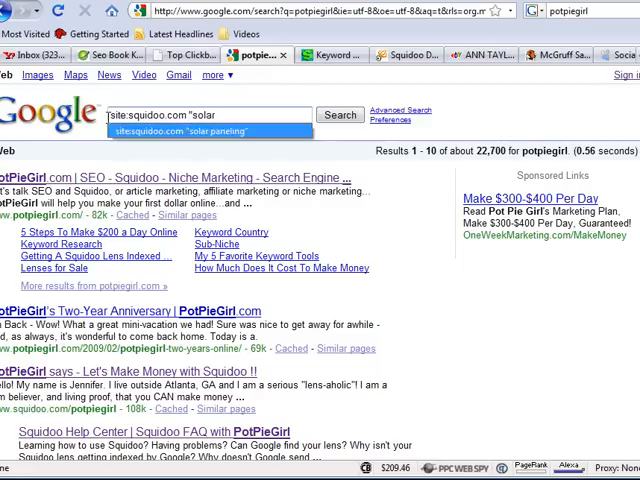
click(200, 132)
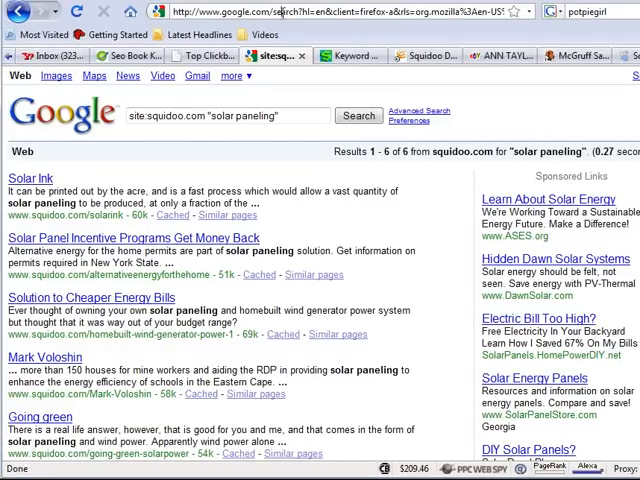
- Go directly to the squidoo.com/solar-paneling lens address
text(squidoo.com/sol)
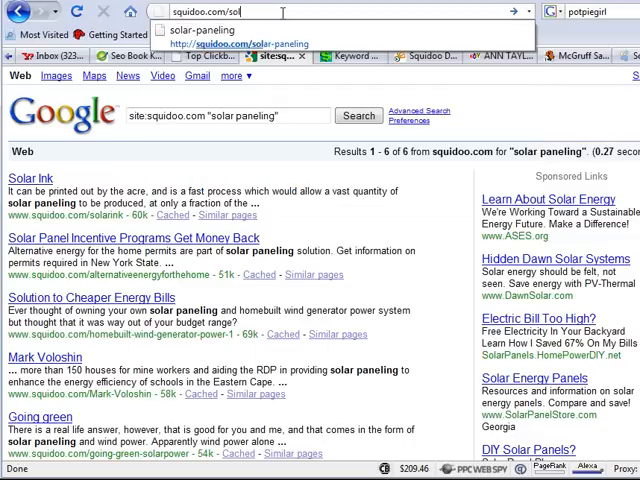
click(244, 44)
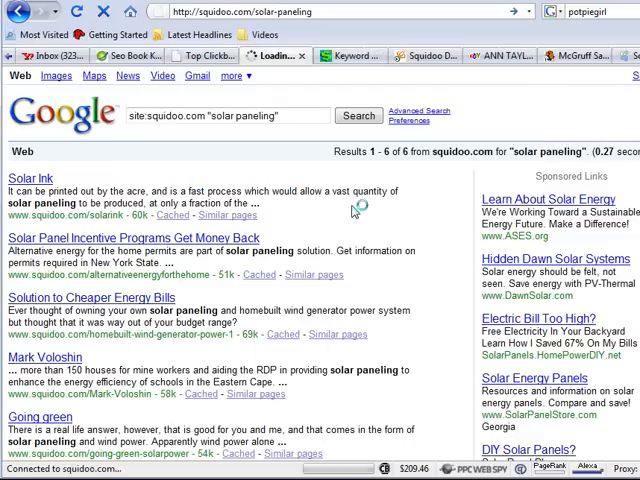